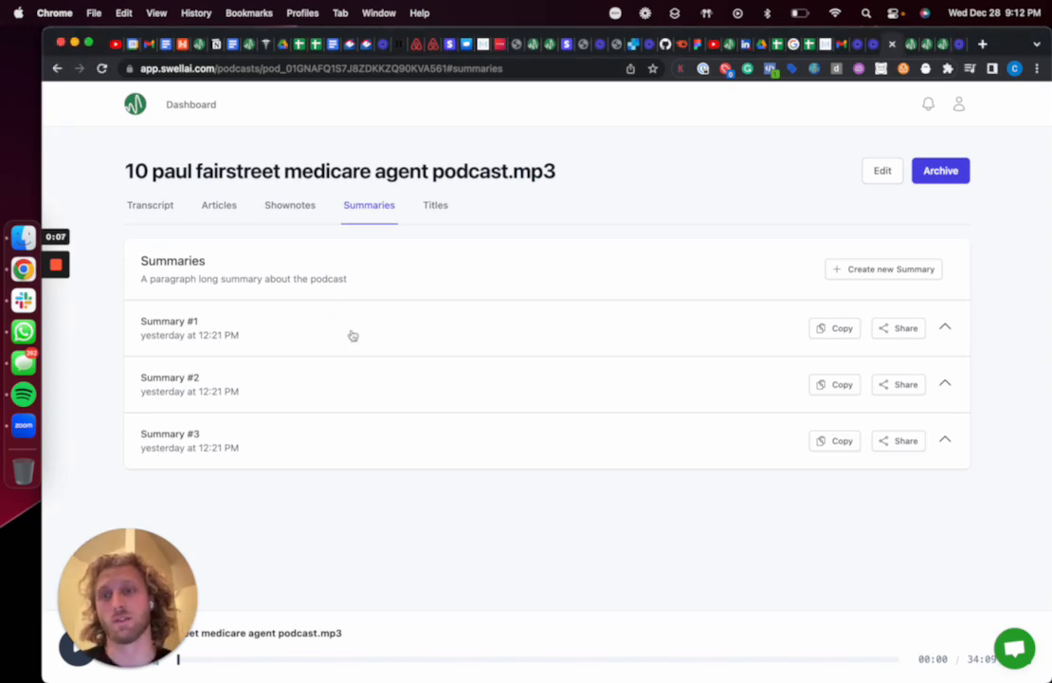
- Review the pricing plans, note the Hobby plan's 2 uploads per month, and sign up free to reach the Dashboard
left_click(944, 326)
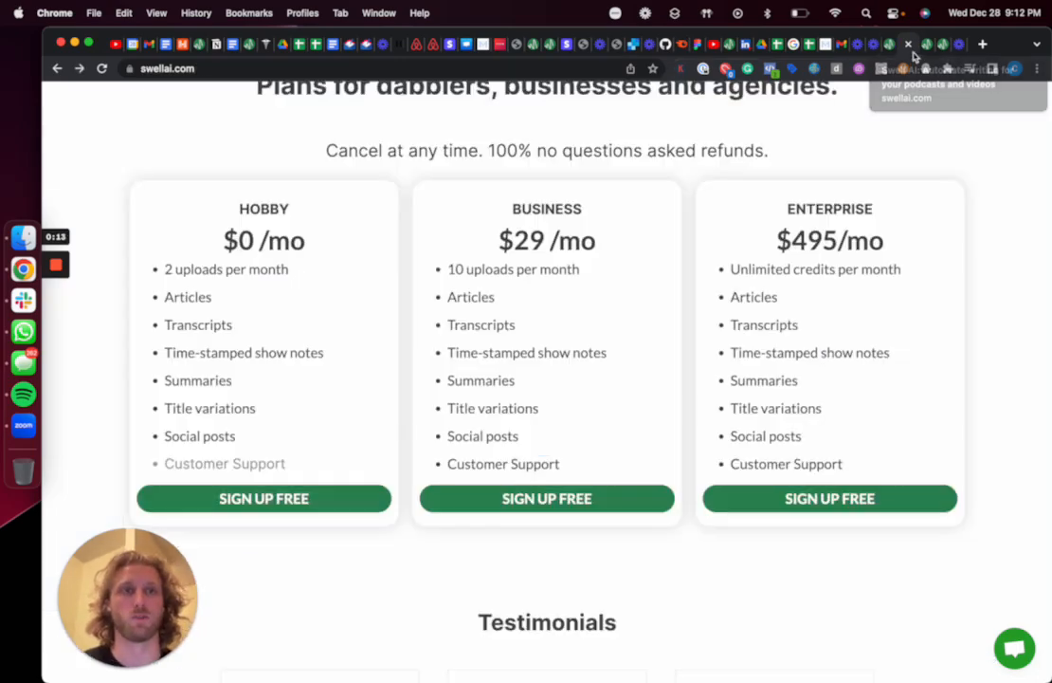
scroll("up", 3)
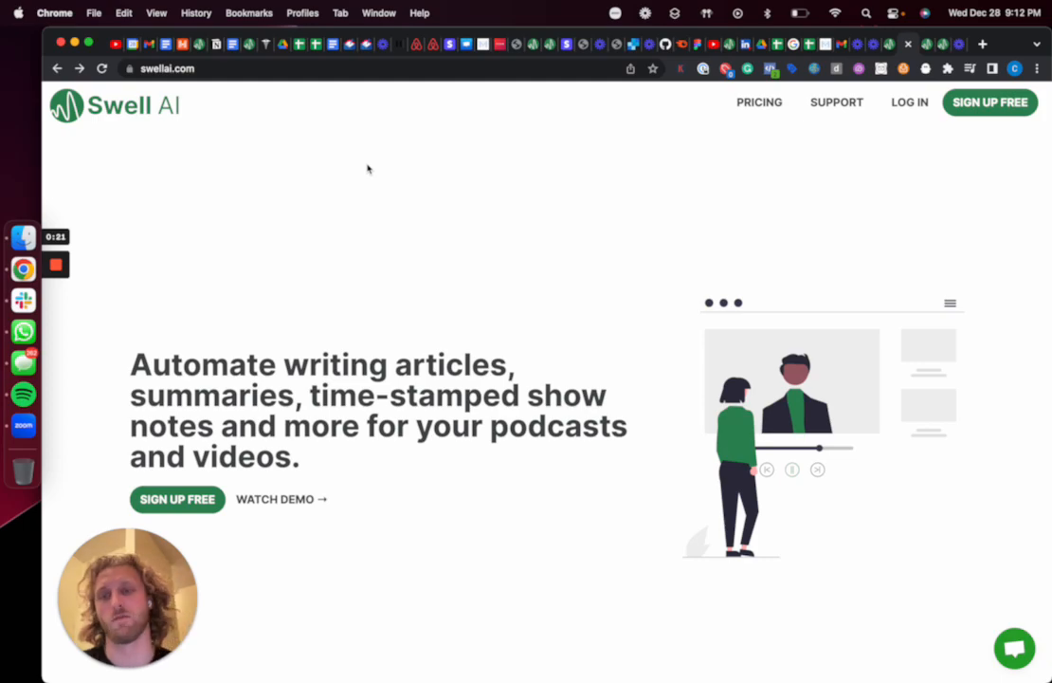
scroll("down", 3)
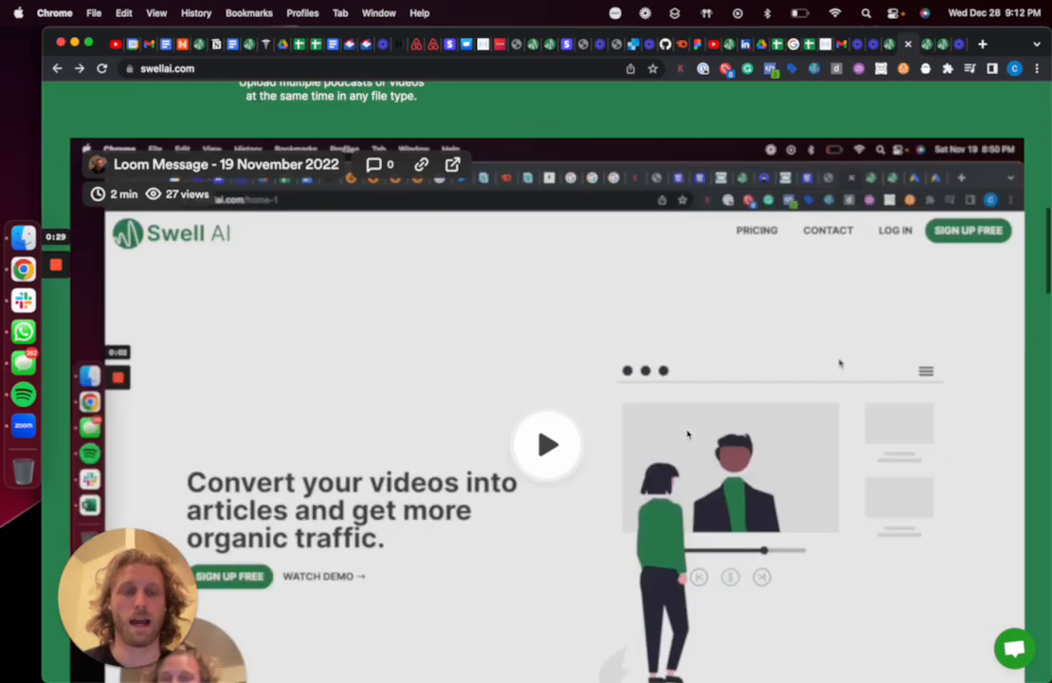
scroll("down", 3)
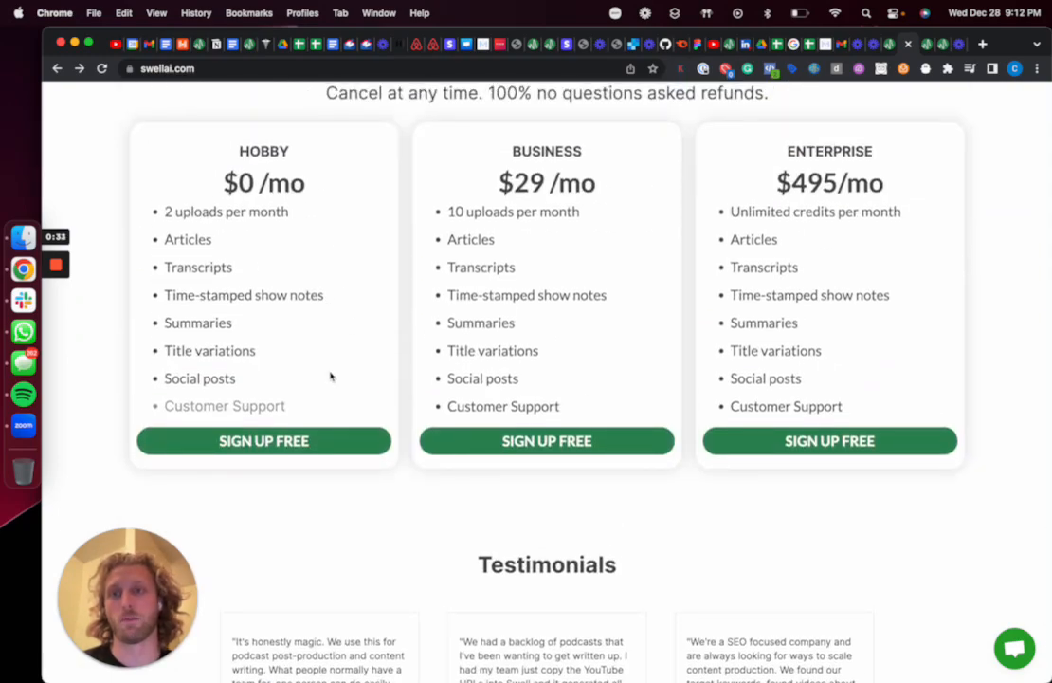
double_click(226, 210)
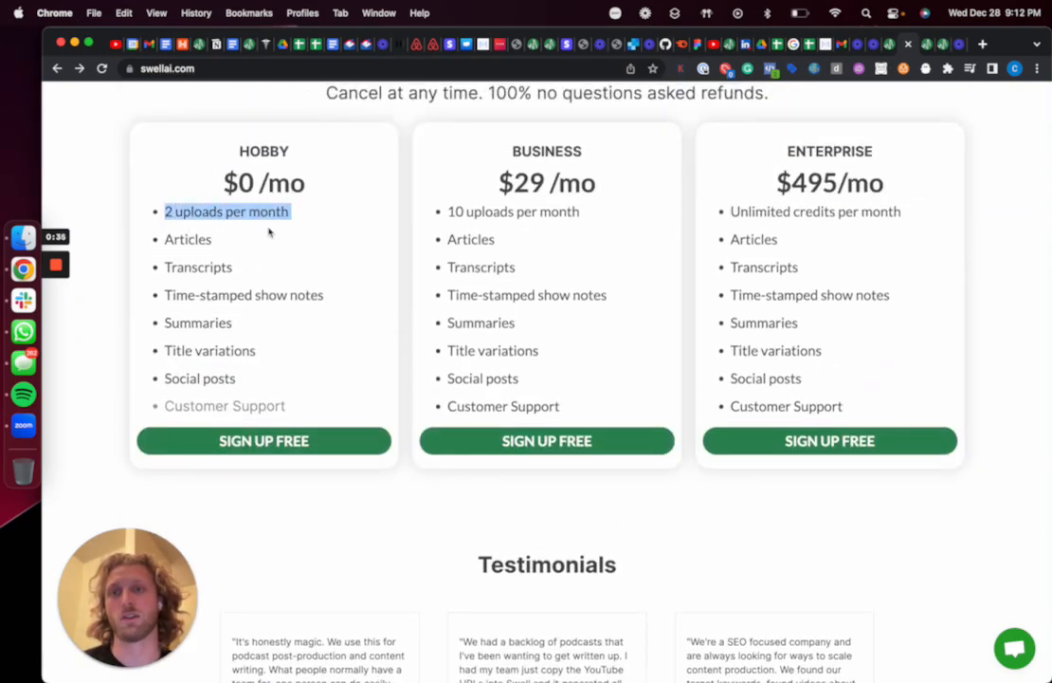
mouse_move(264, 440)
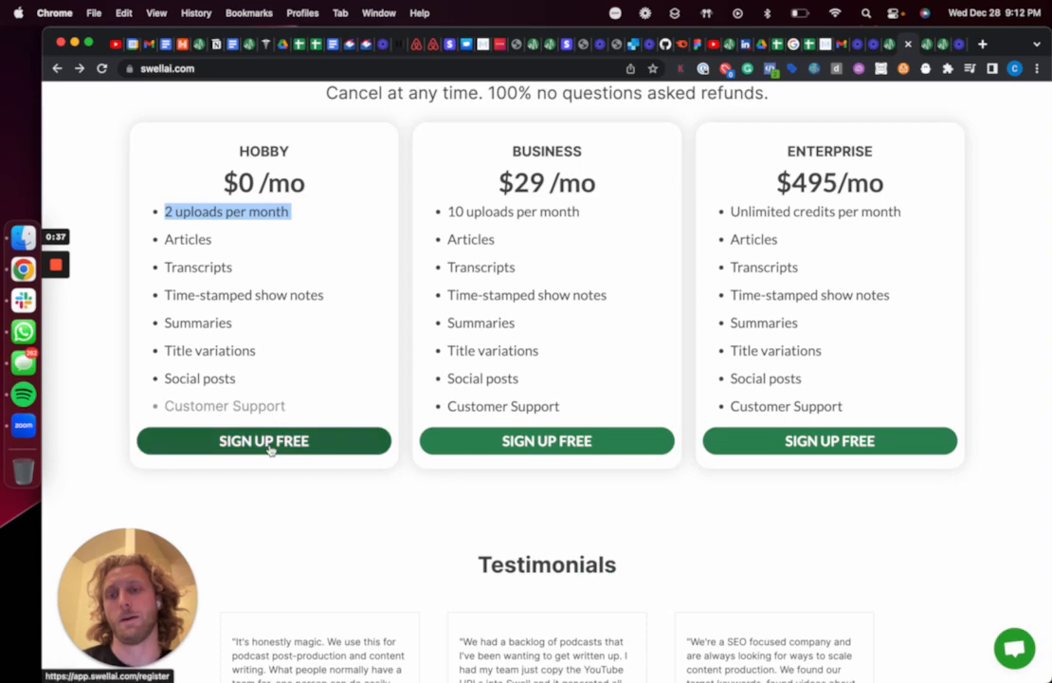
left_click(264, 440)
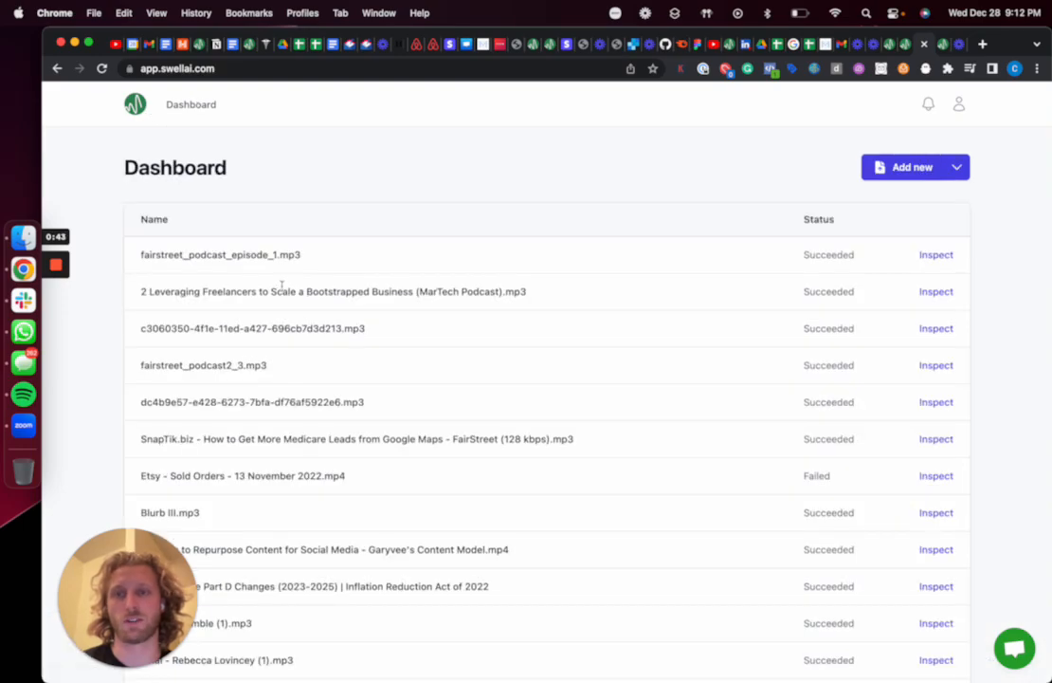
left_click(910, 167)
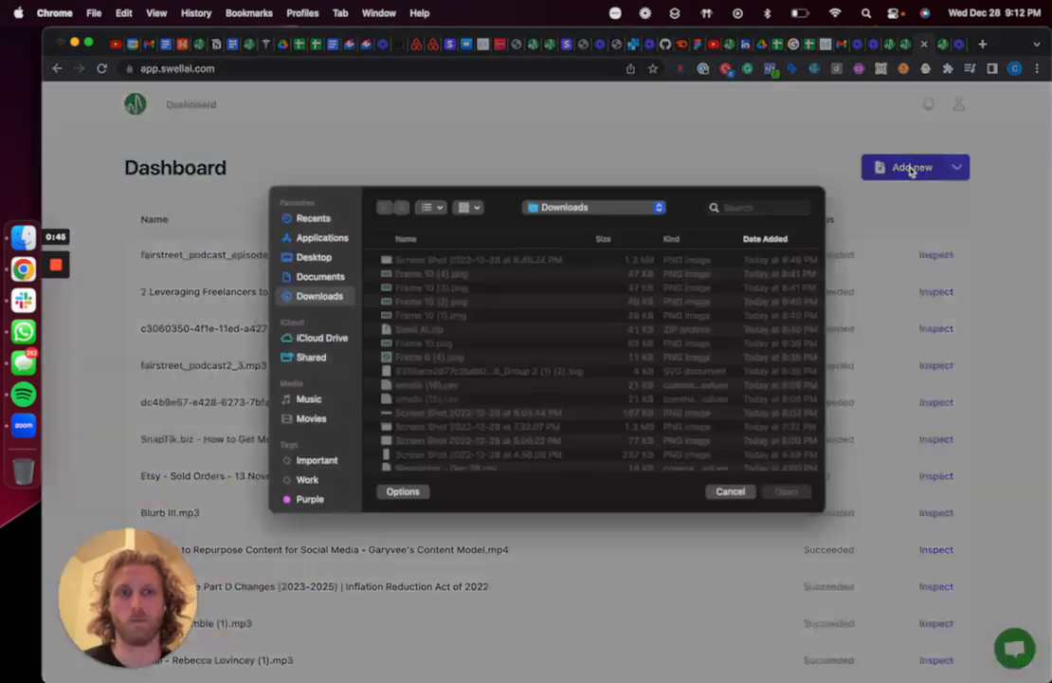
left_click(485, 383)
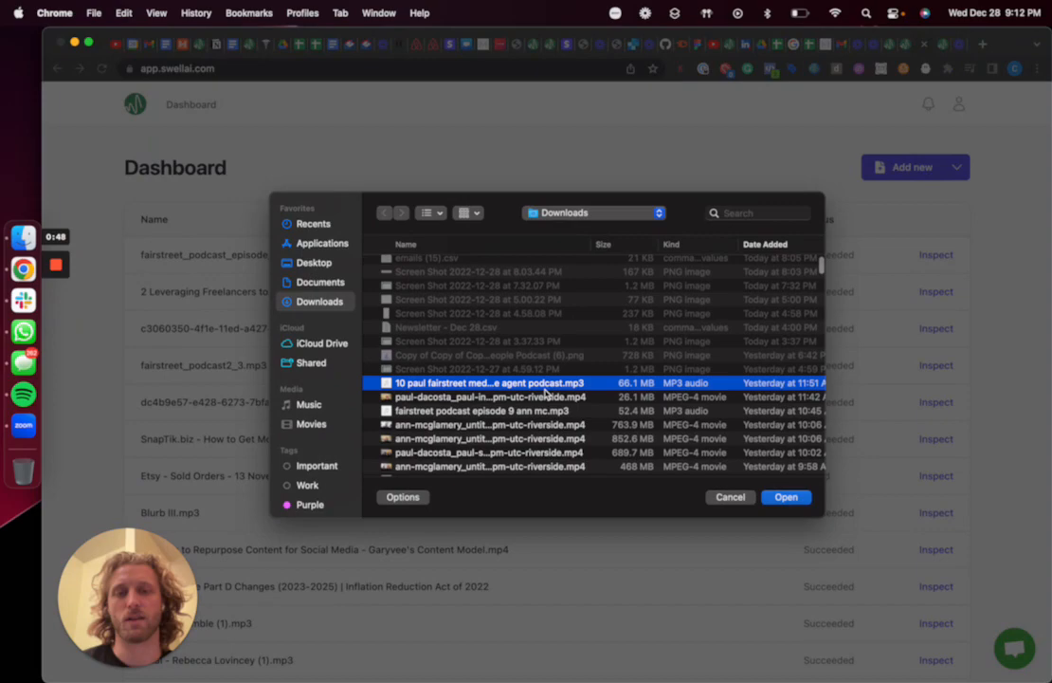
left_click(489, 397)
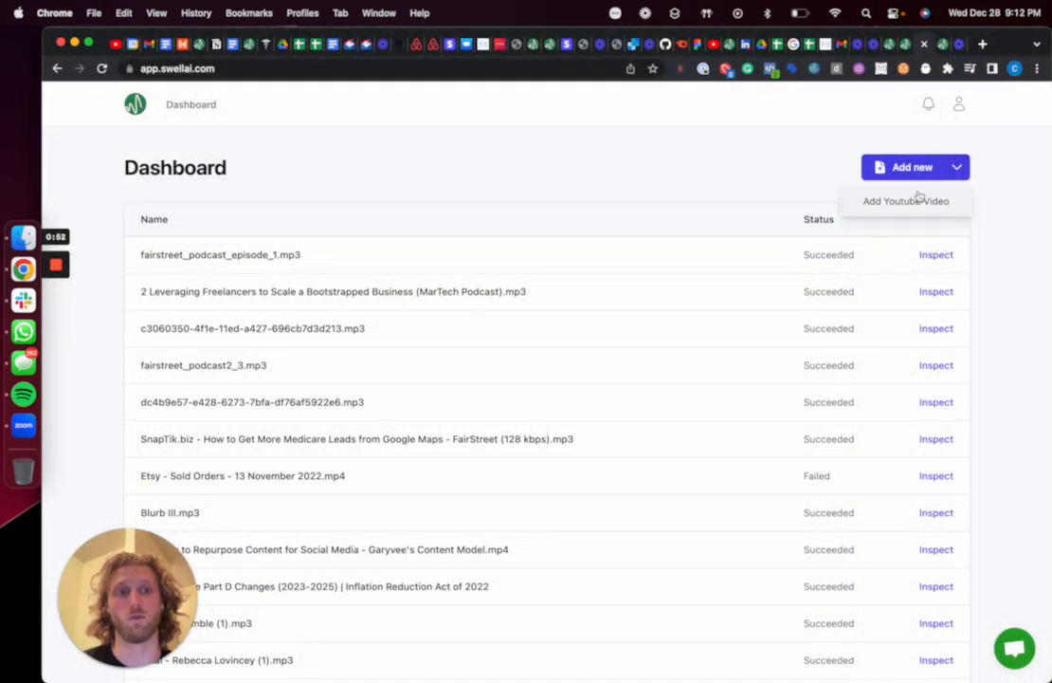
left_click(907, 201)
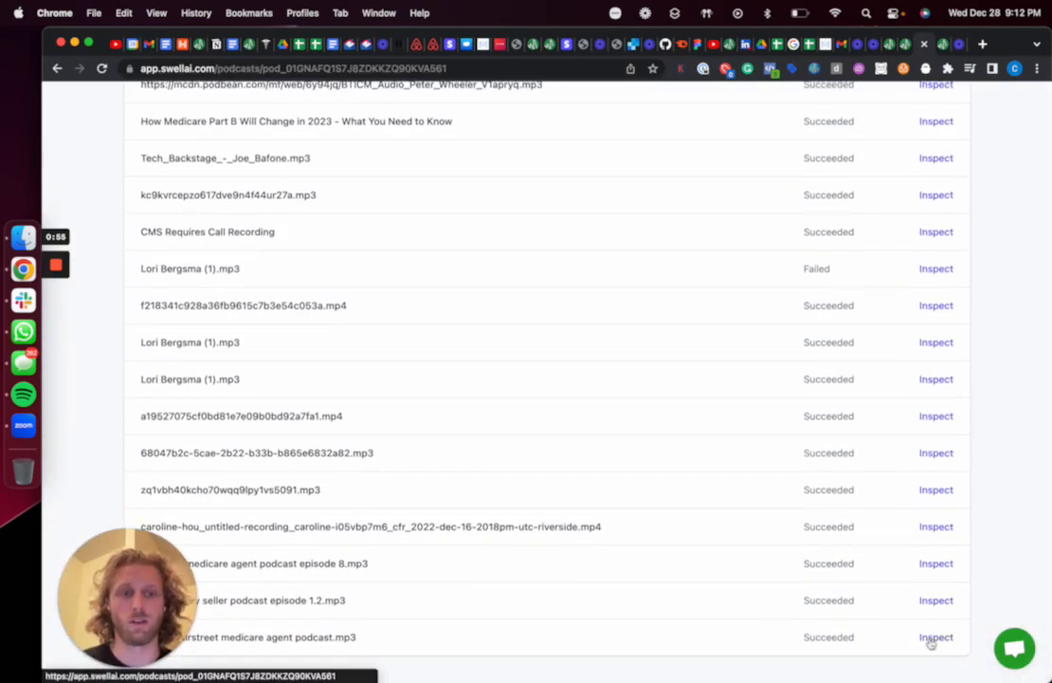
- Inspect the medicare agent podcast episode and browse its Titles, Transcript and Articles
left_click(937, 637)
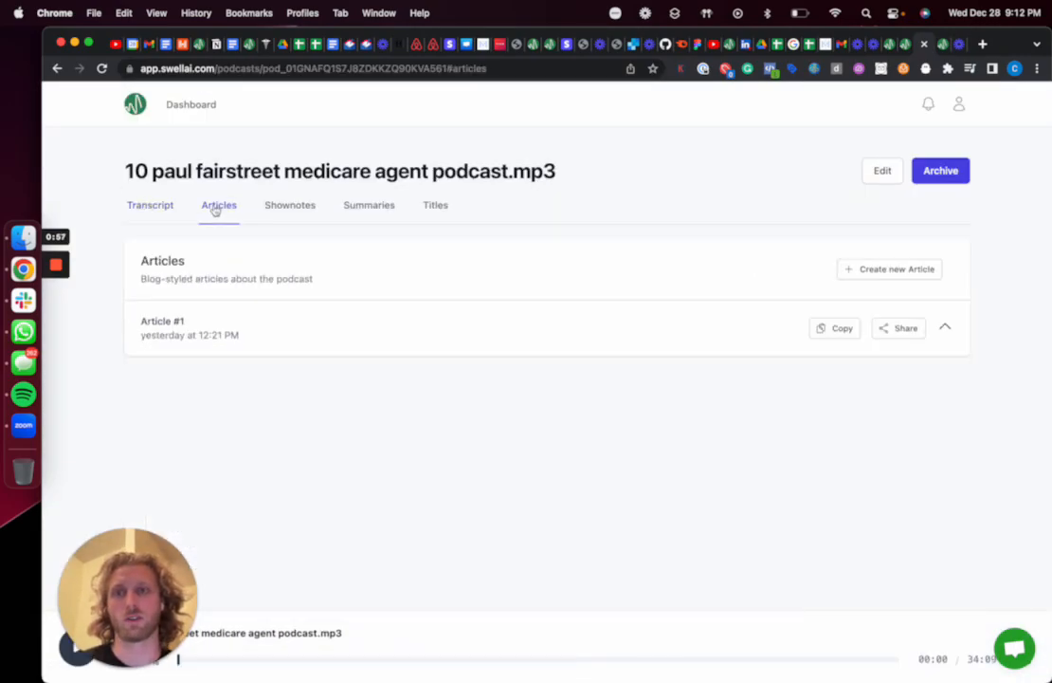
left_click(436, 205)
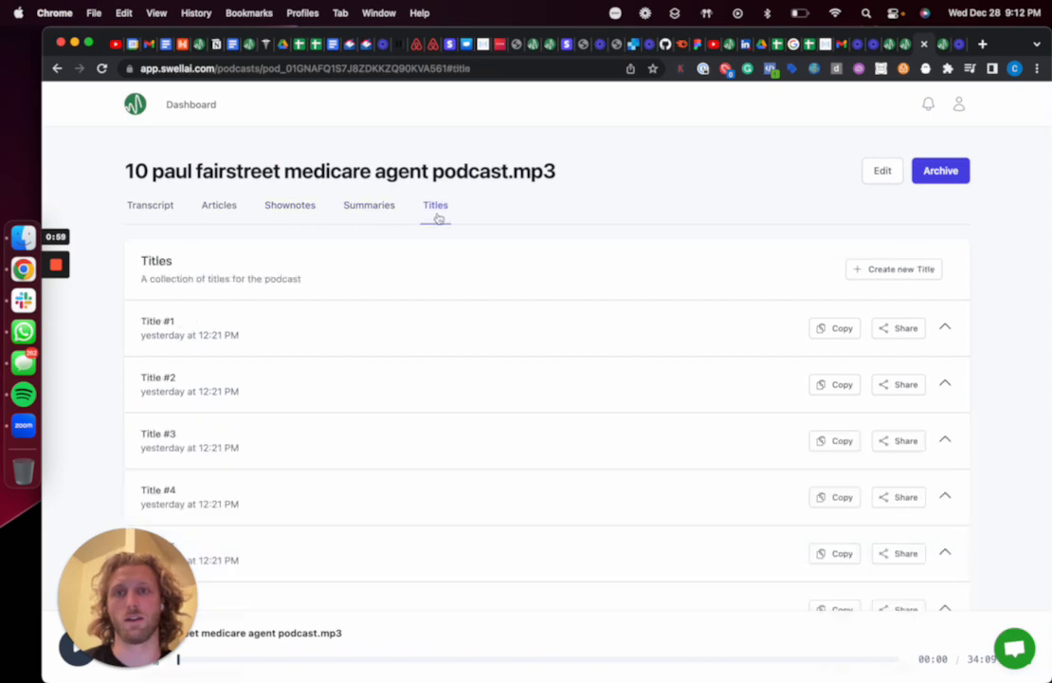
left_click(150, 205)
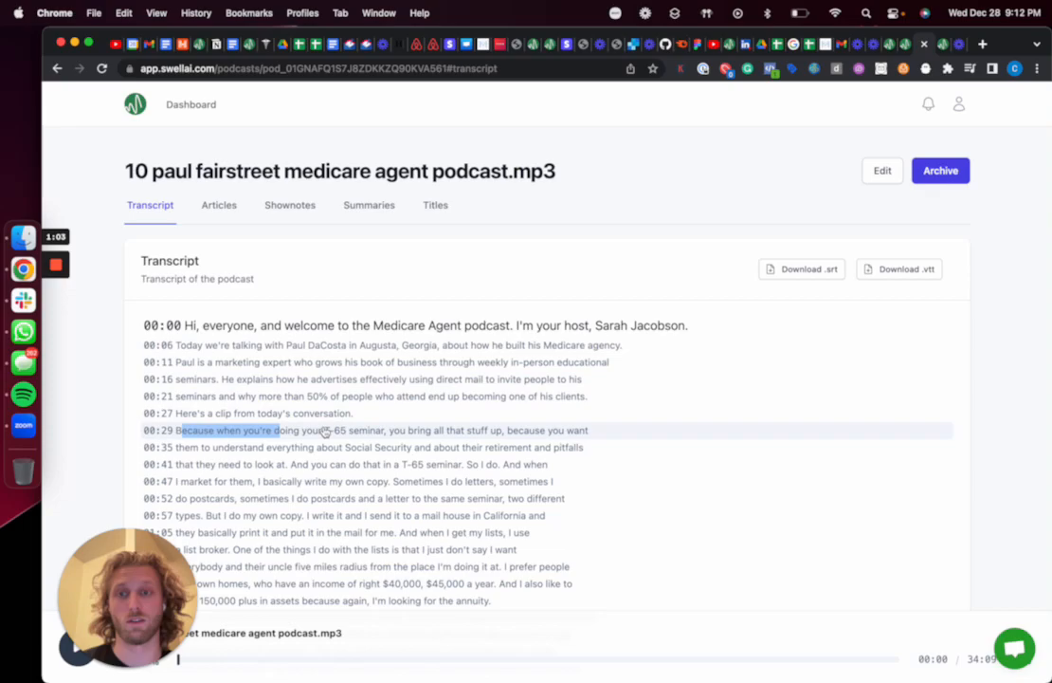
left_click(220, 205)
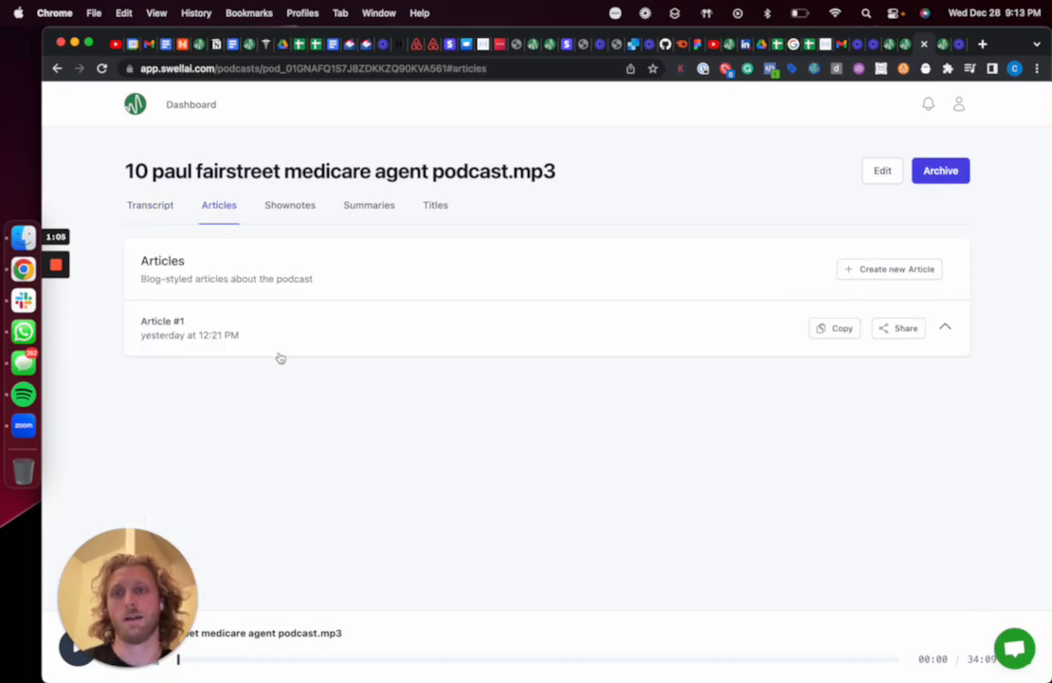
- Expand Article #1 and read through the article about automating and documenting everything
left_click(945, 326)
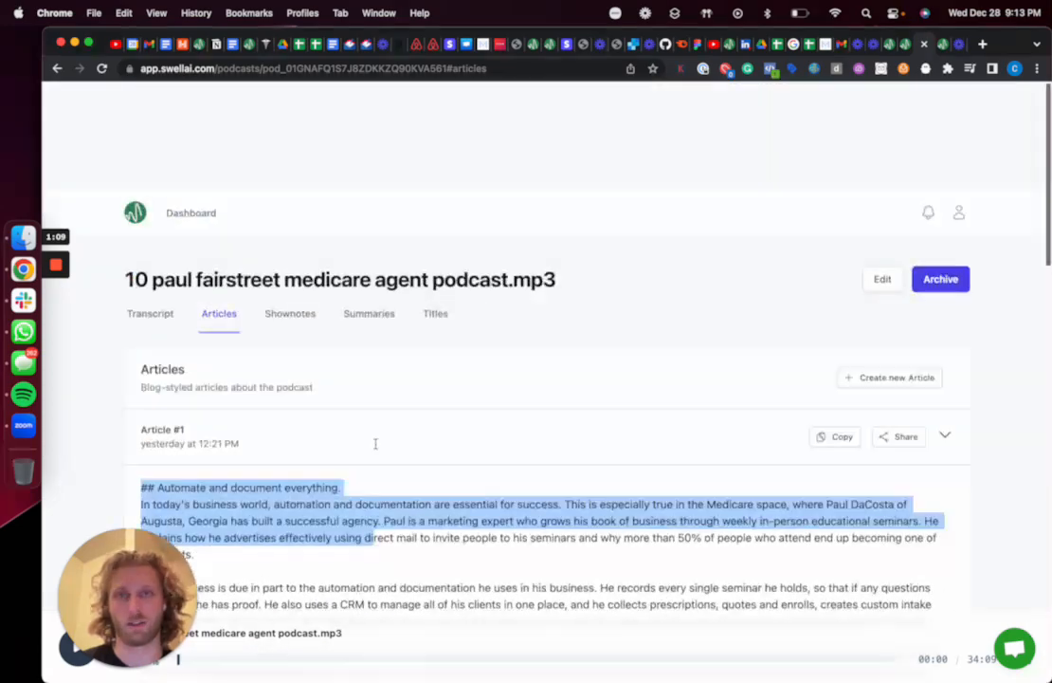
scroll("down", 3)
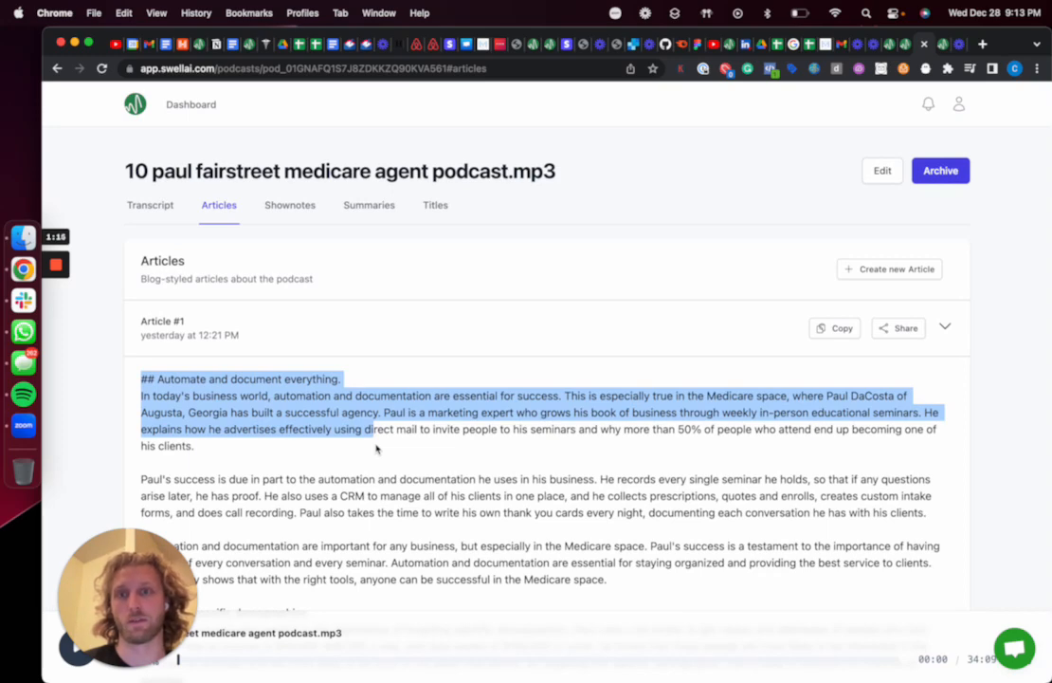
mouse_move(470, 410)
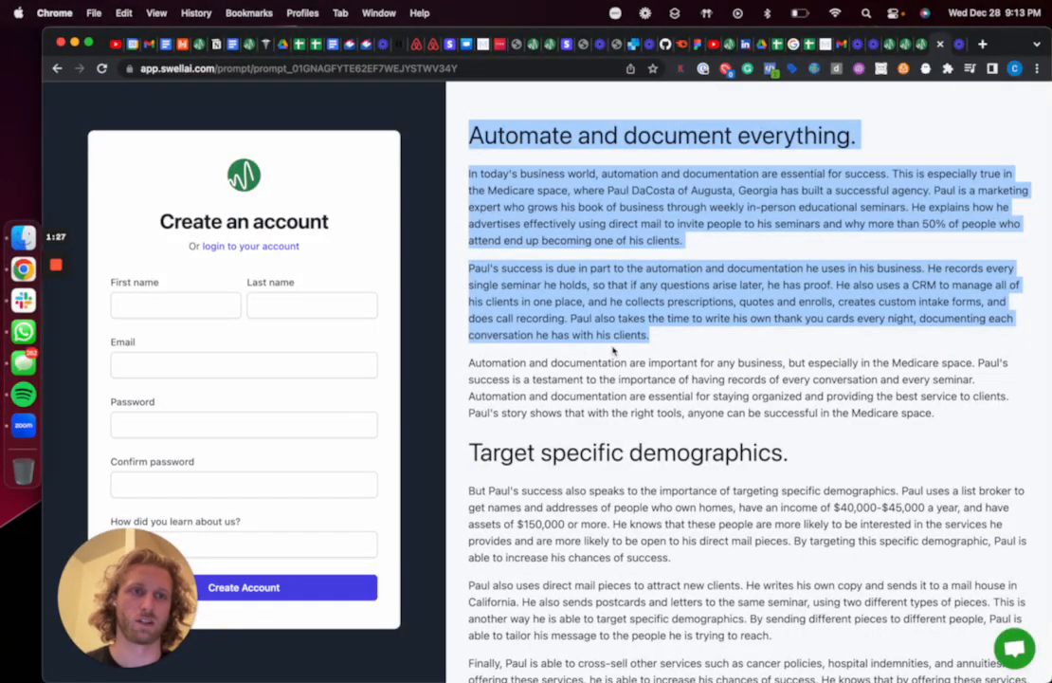
scroll("down", 3)
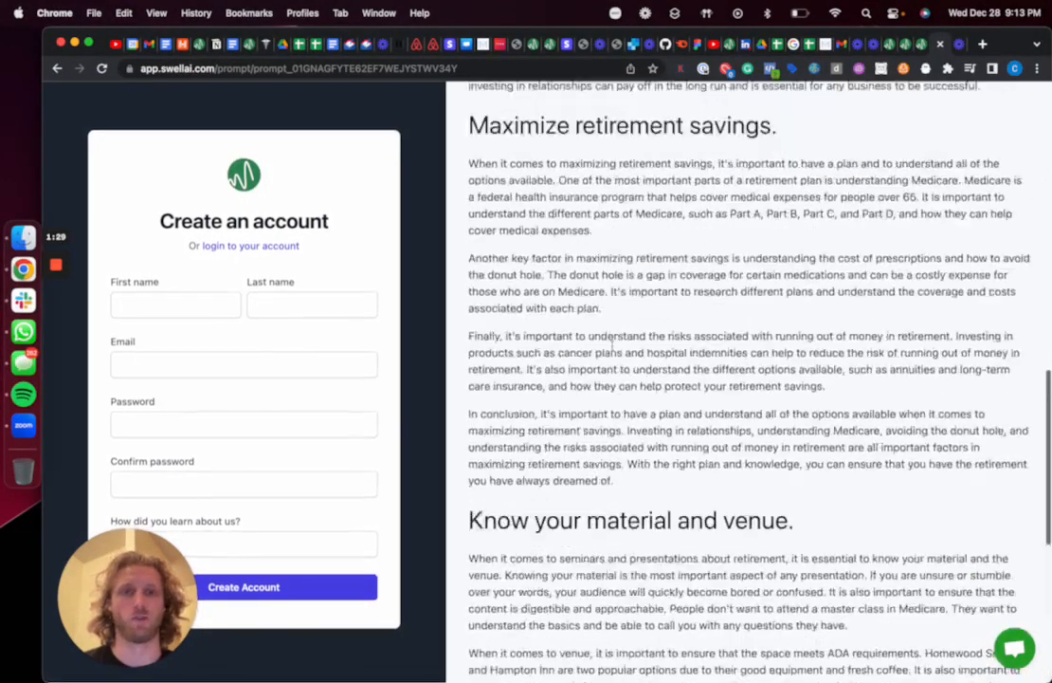
scroll("down", 3)
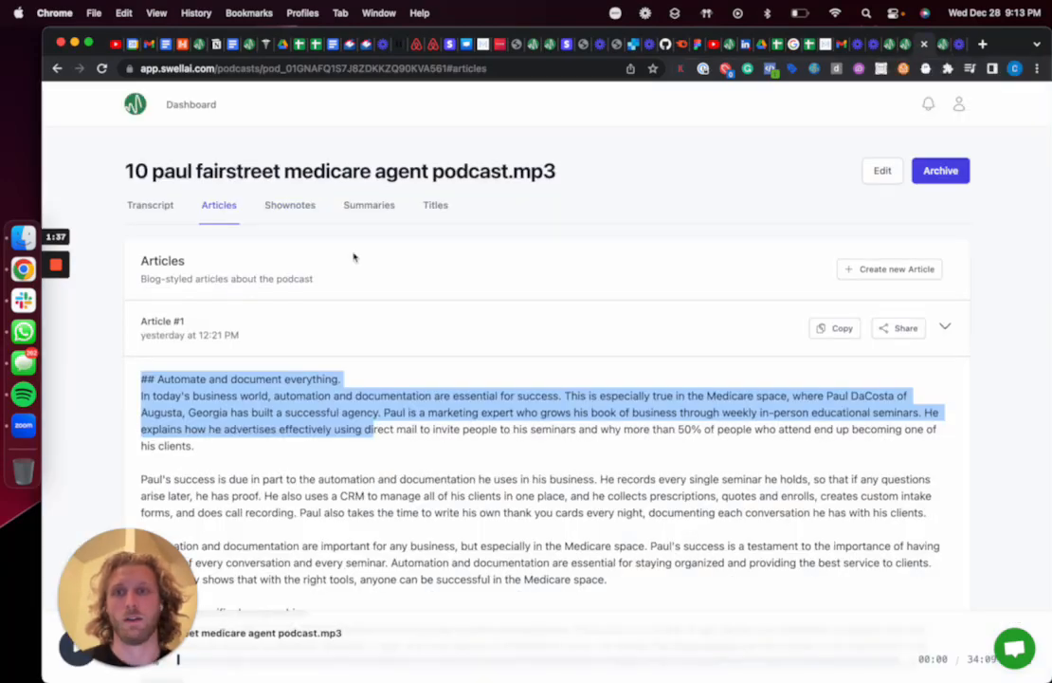
left_click(290, 205)
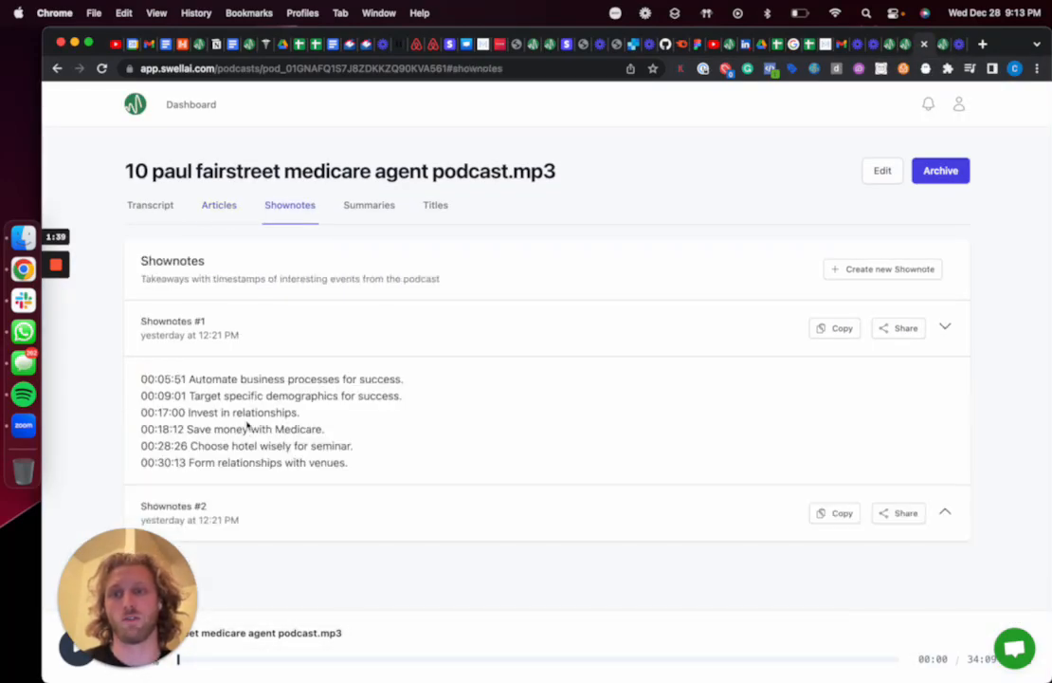
left_click_drag(141, 379, 349, 463)
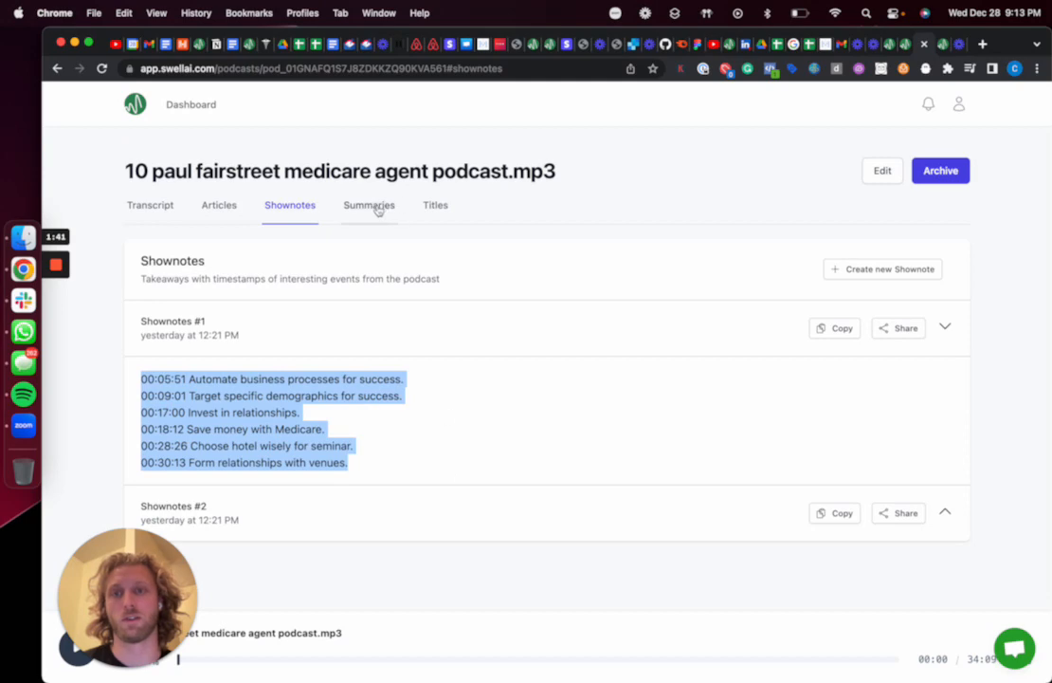
left_click(368, 205)
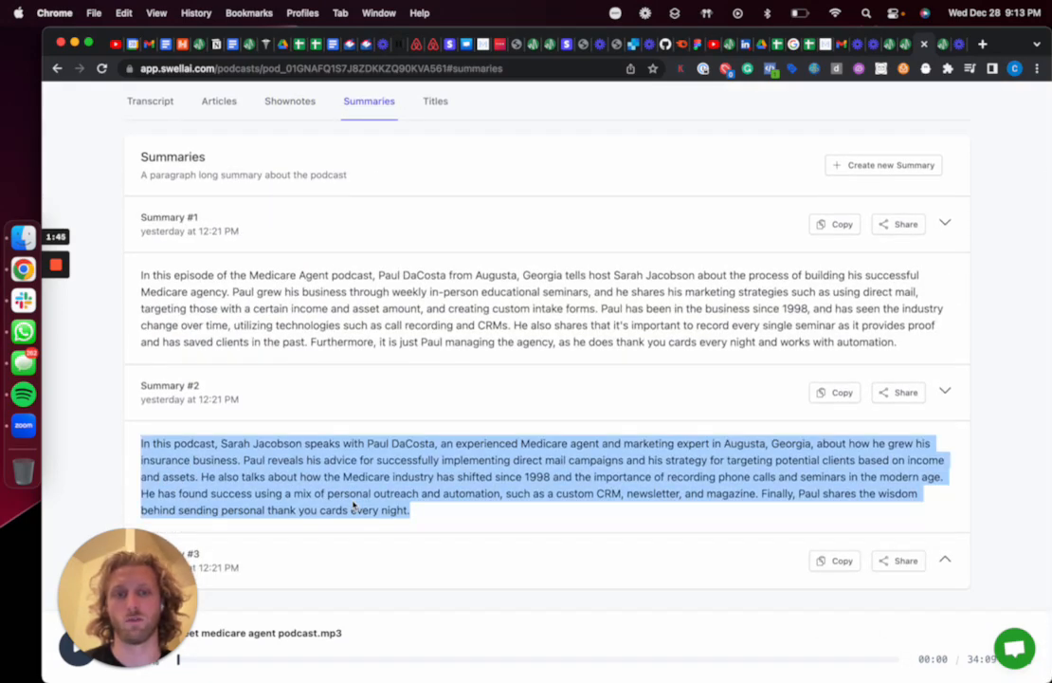
left_click(436, 204)
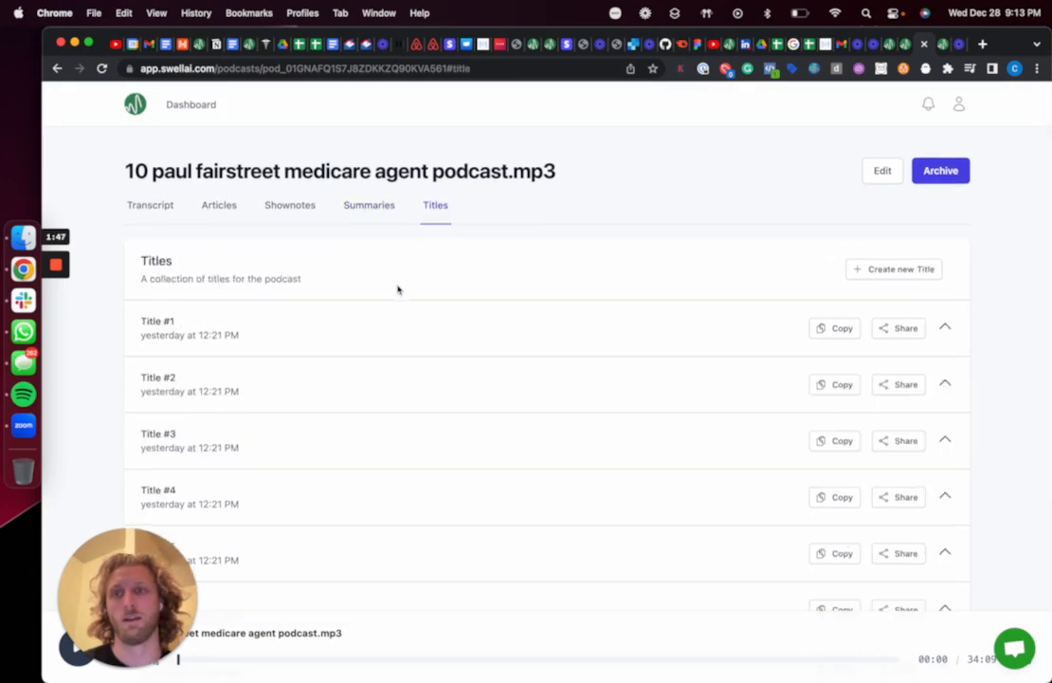
left_click(945, 326)
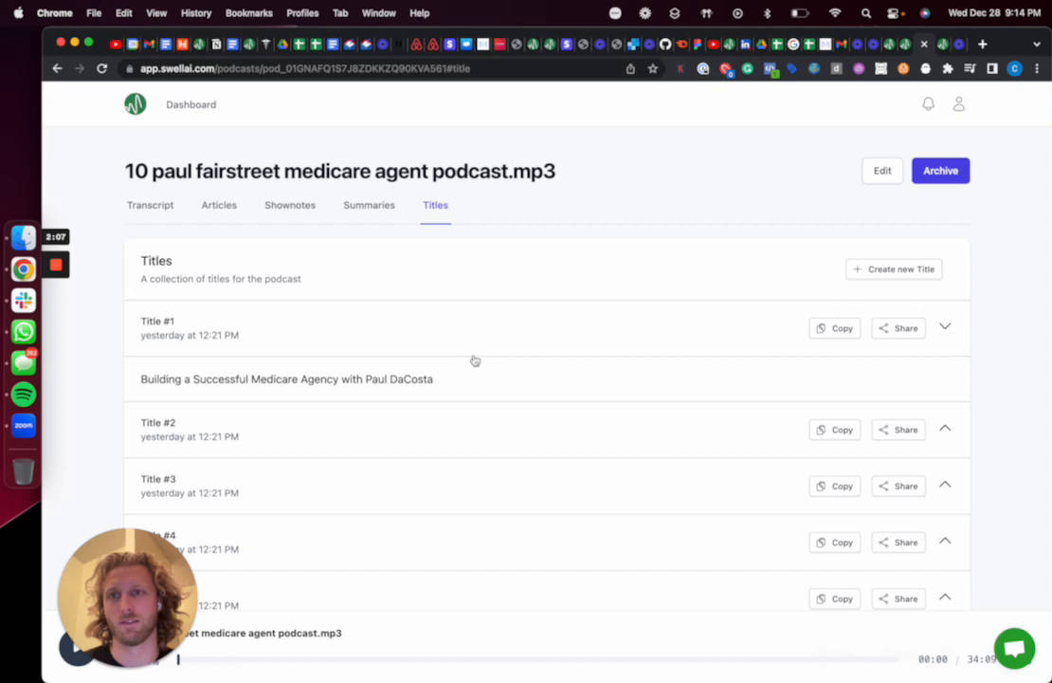
left_click(218, 204)
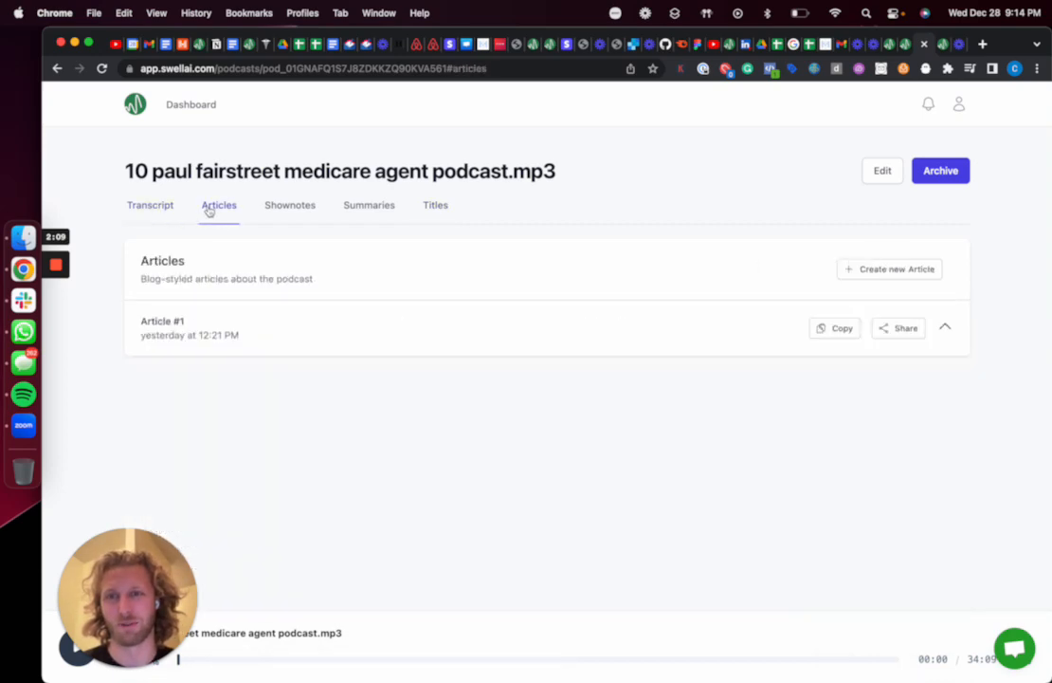
left_click(437, 204)
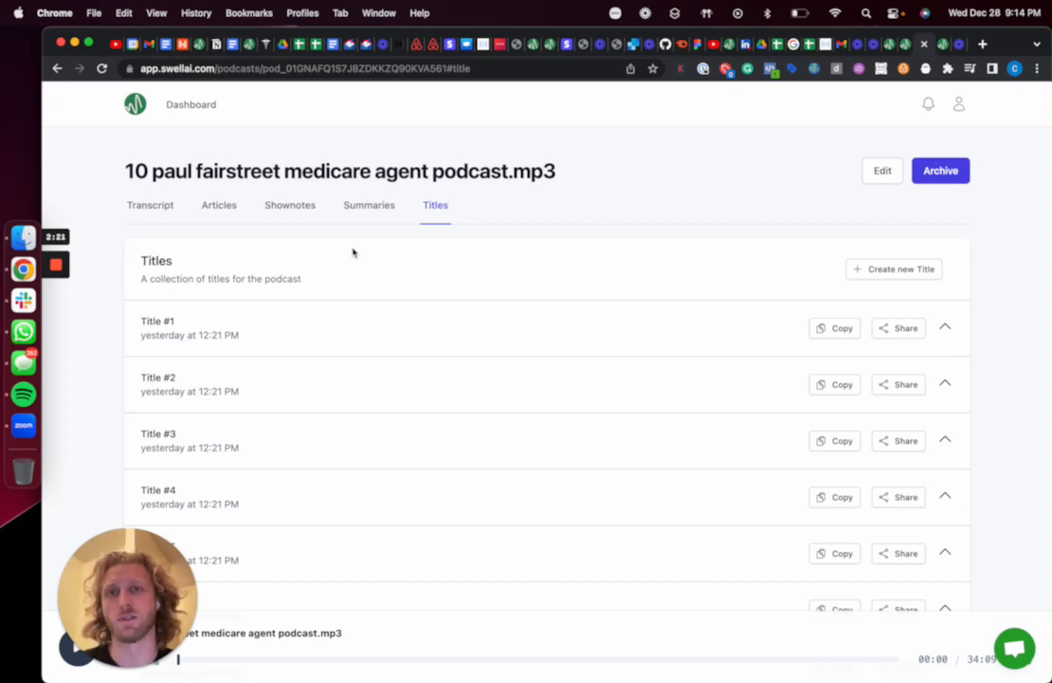
left_click(219, 205)
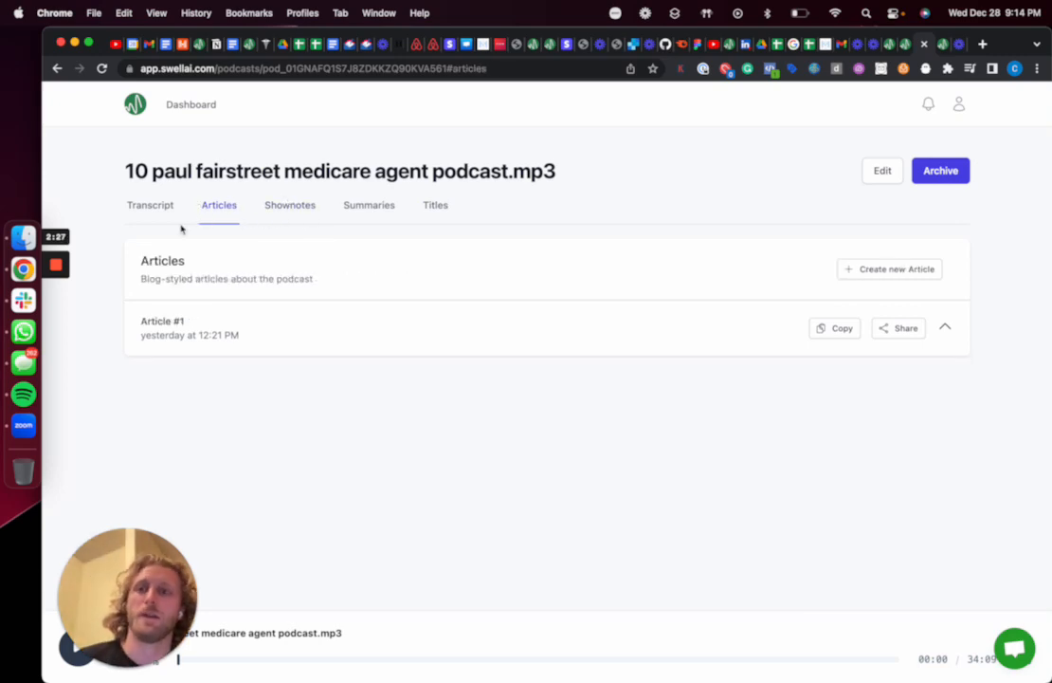
mouse_move(504, 237)
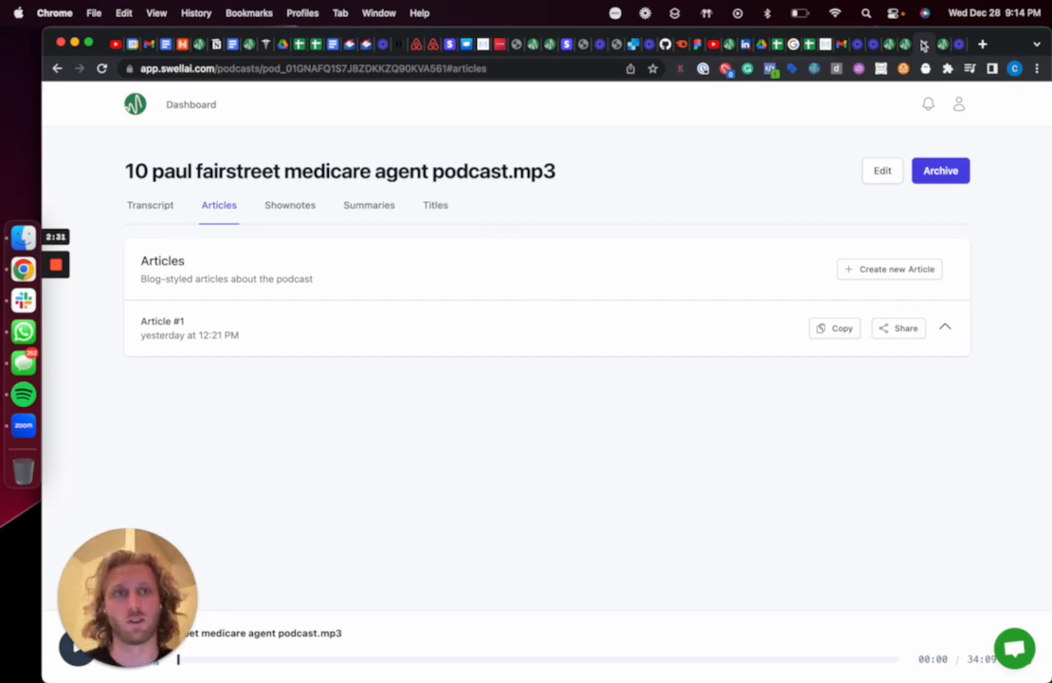
- Return to the swellai.com pricing page comparing Hobby, Business and Enterprise tiers
left_click(368, 205)
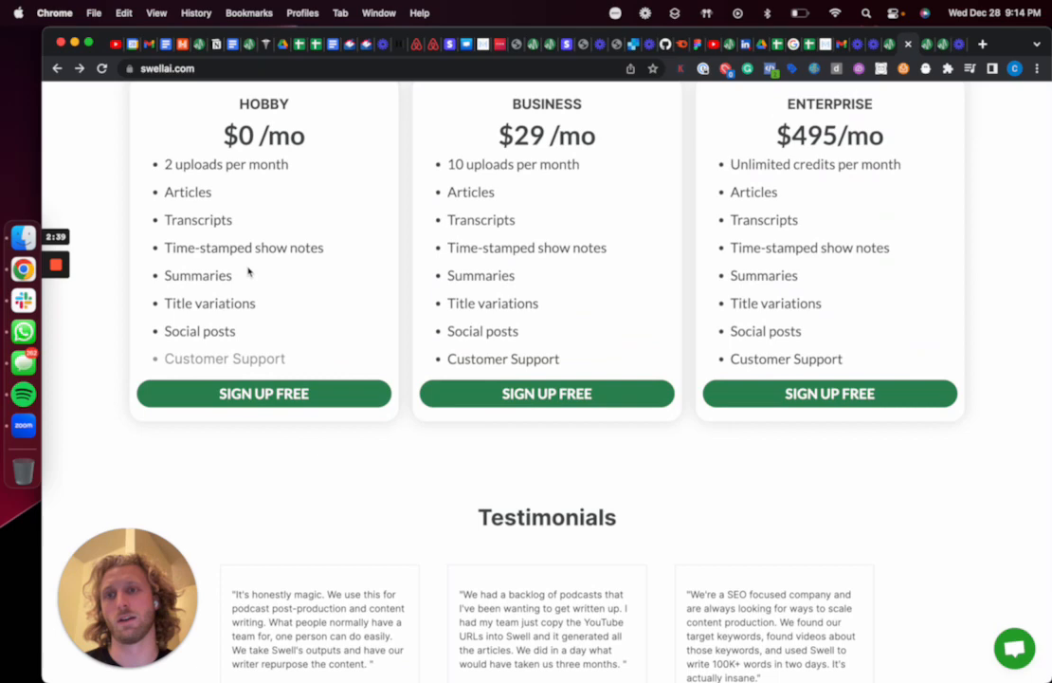
mouse_move(258, 265)
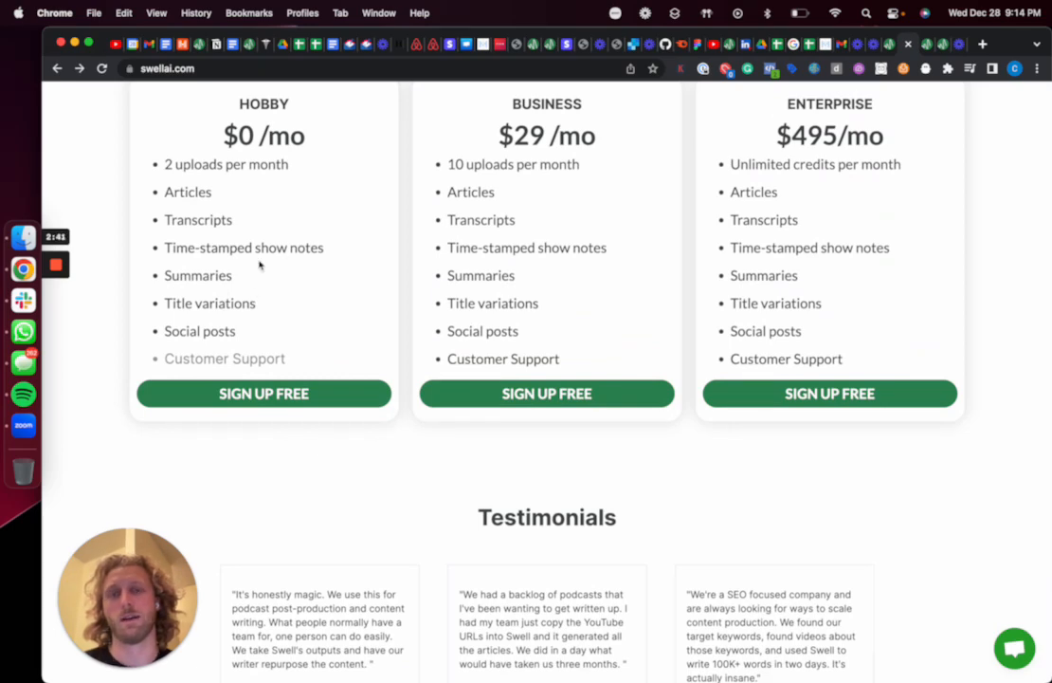